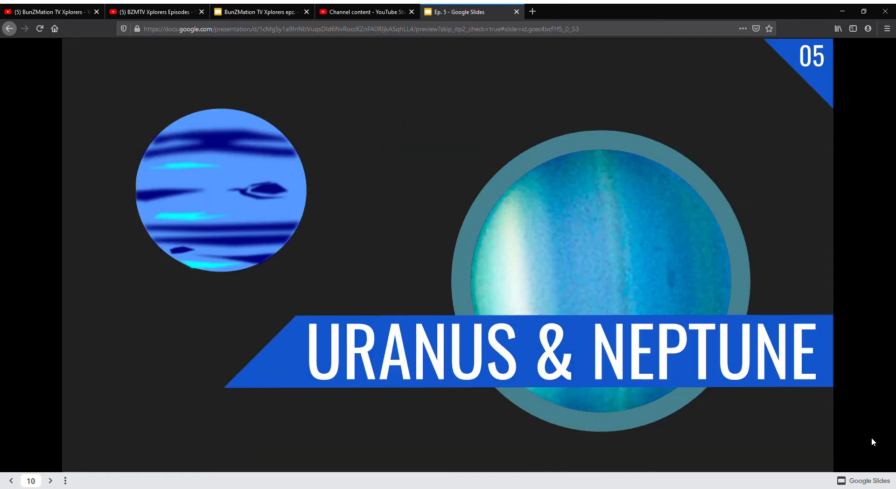
# Advance past the Uranus & Neptune title slide to the red planetary orbits diagram.
pyautogui.click(50, 480)
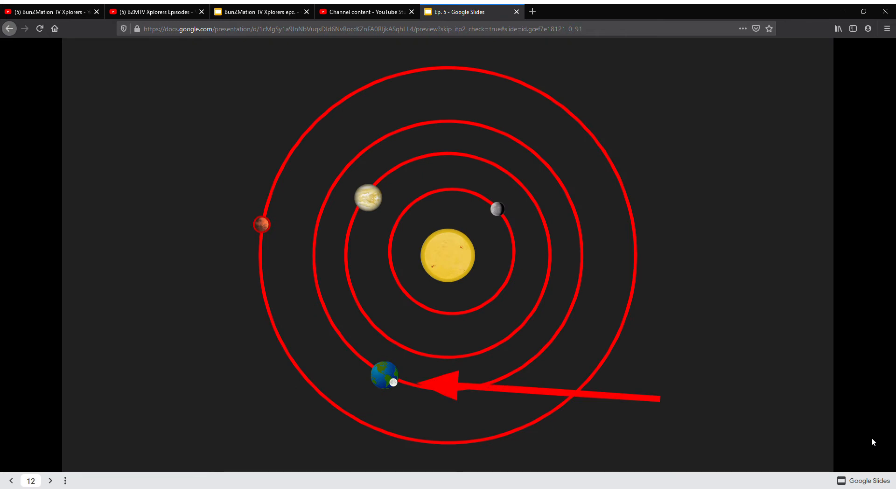
pyautogui.click(50, 481)
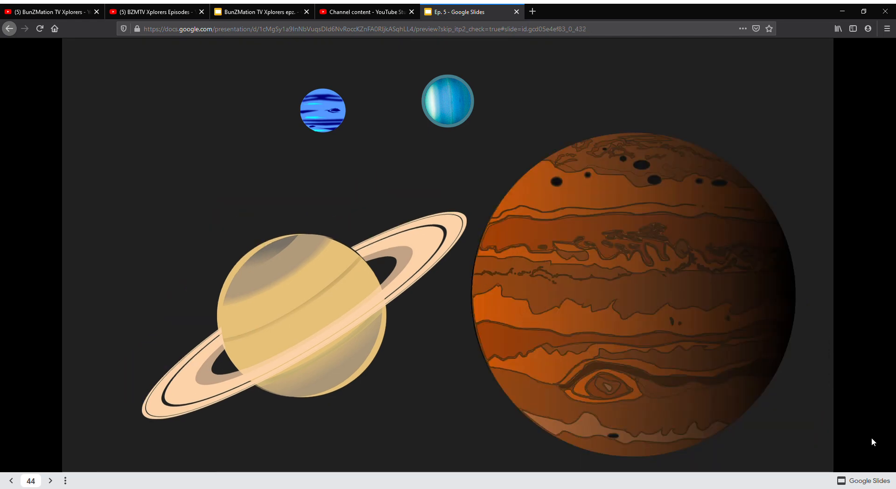
# Advance to slide 48 where Saturn overlaps Jupiter below small Neptune and Uranus.
pyautogui.click(49, 481)
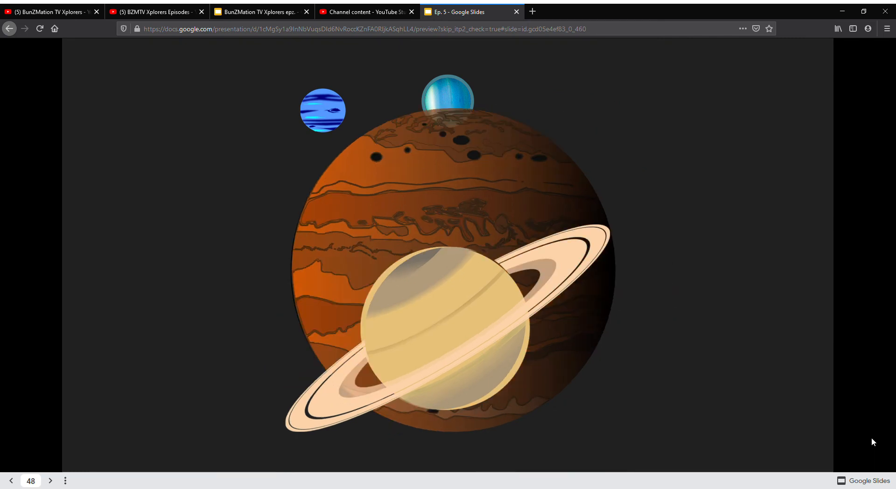